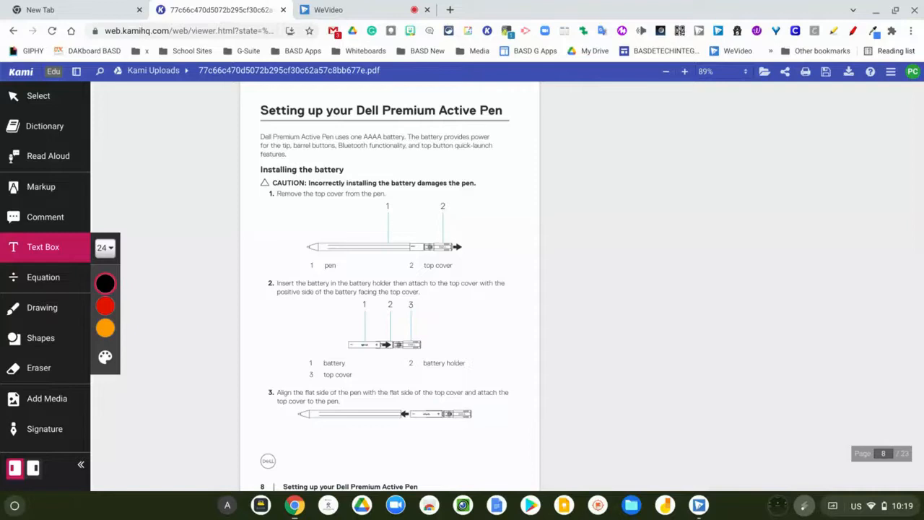
# - Scroll the PDF to page 9's 'Pairing with a Bluetooth device' section
pyautogui.moveTo(442, 222); pyautogui.dragTo(474, 238)
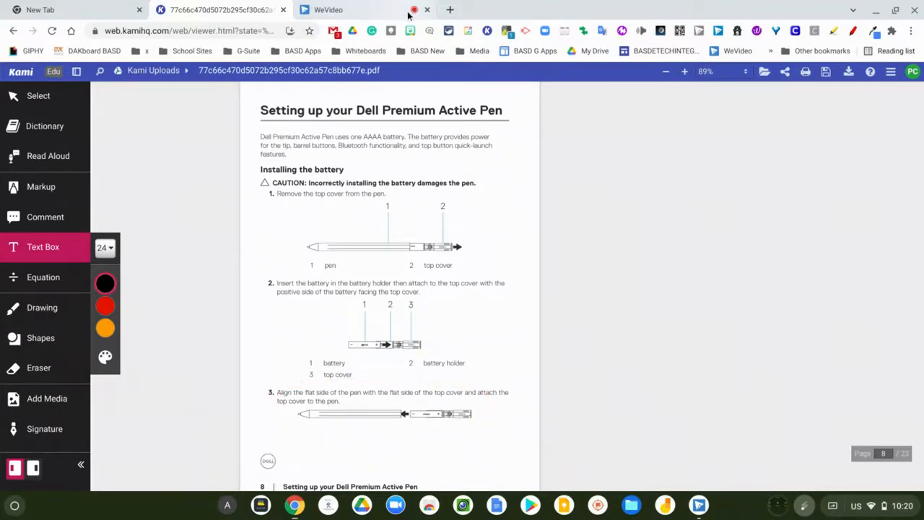
pyautogui.scroll(-3)
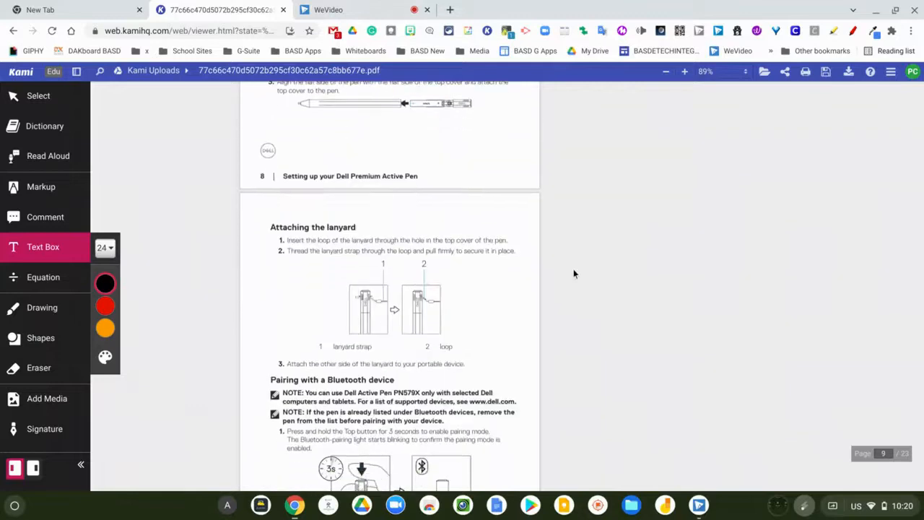
pyautogui.scroll(-3)
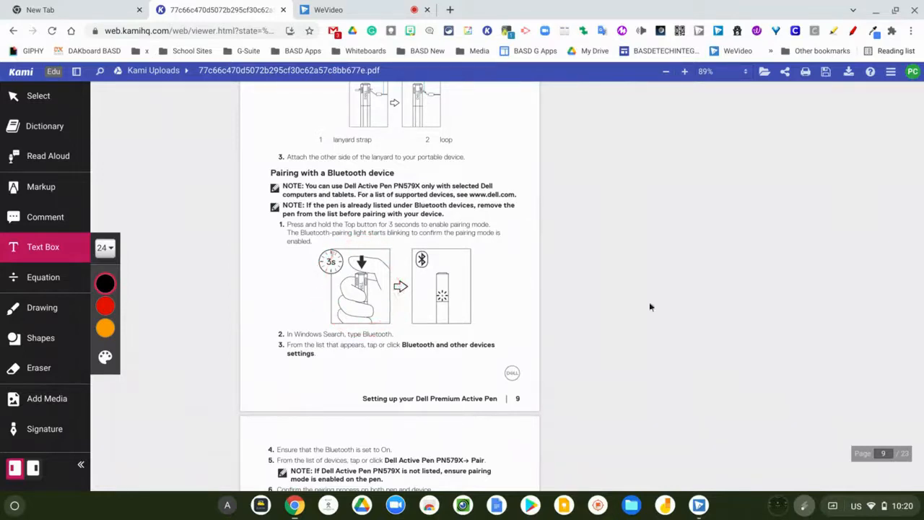
# - Check the Dell Active Pen PN579X is listed as paired, then open the stylus tools menu
pyautogui.click(867, 506)
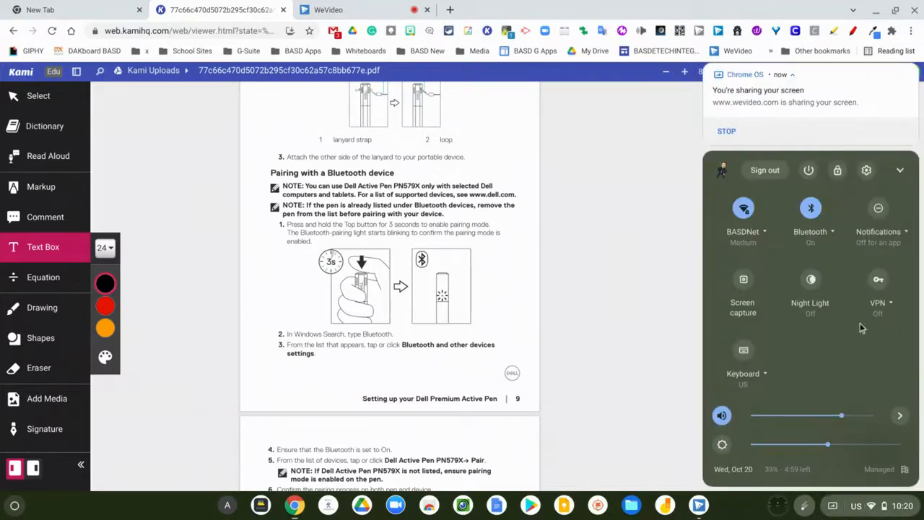
pyautogui.moveTo(837, 241)
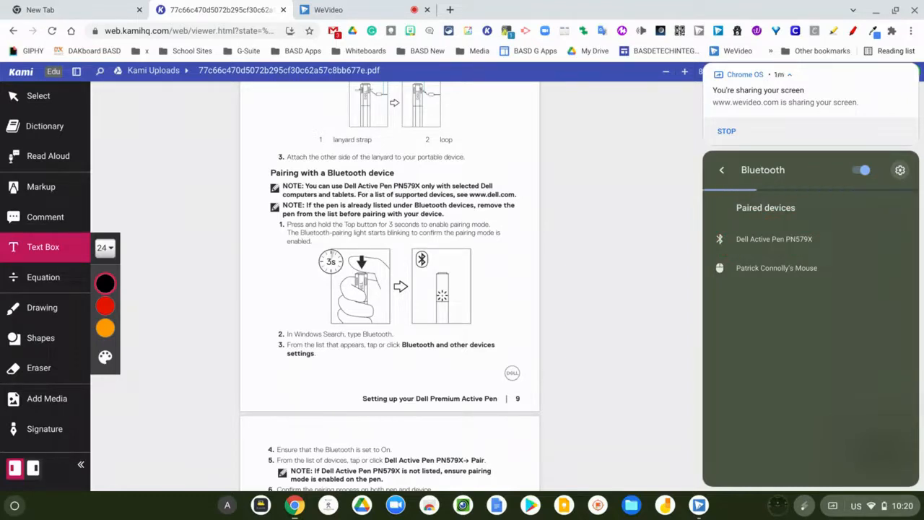
pyautogui.moveTo(415, 112); pyautogui.dragTo(546, 181)
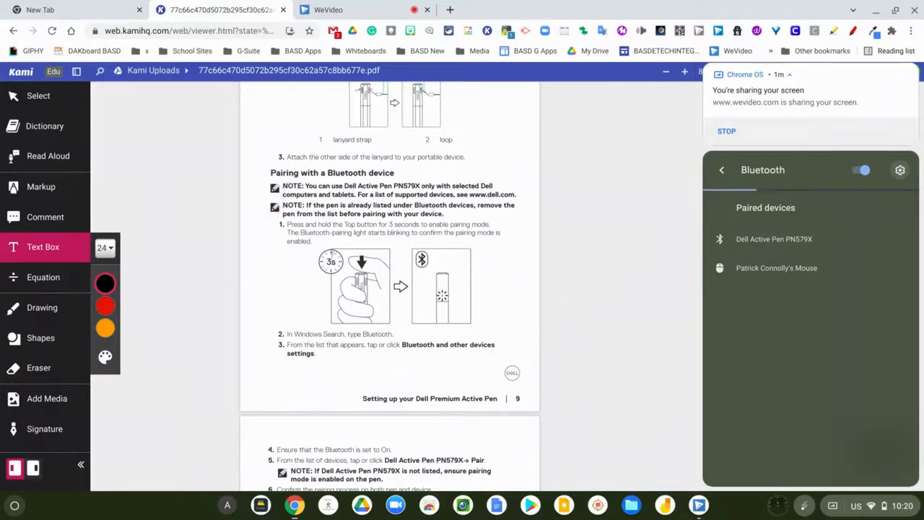
pyautogui.moveTo(655, 440)
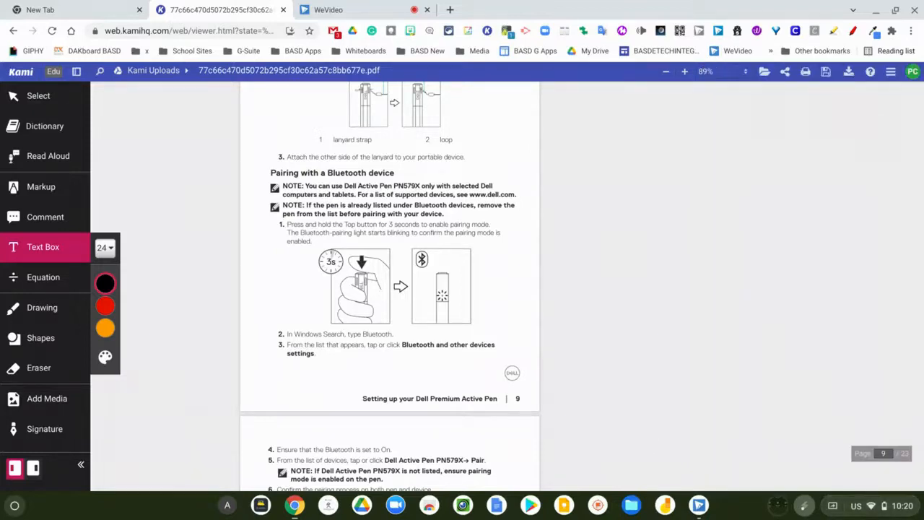
pyautogui.click(803, 505)
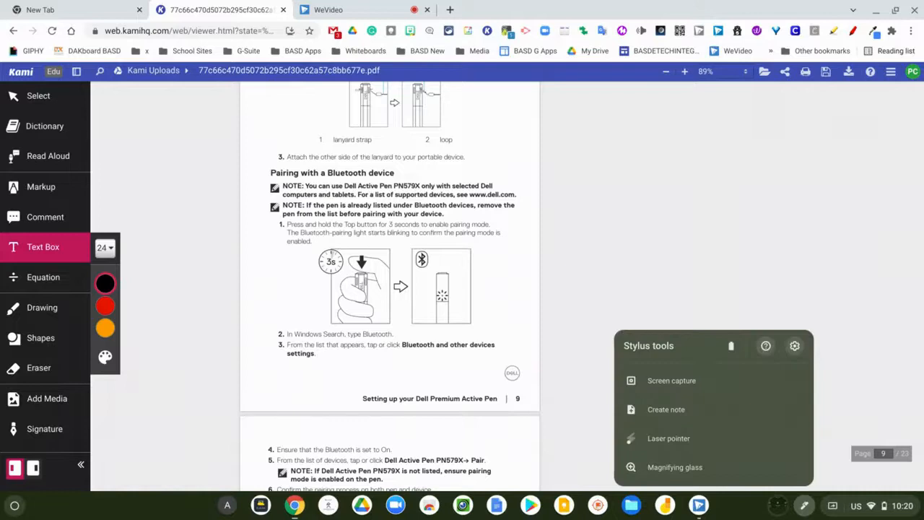